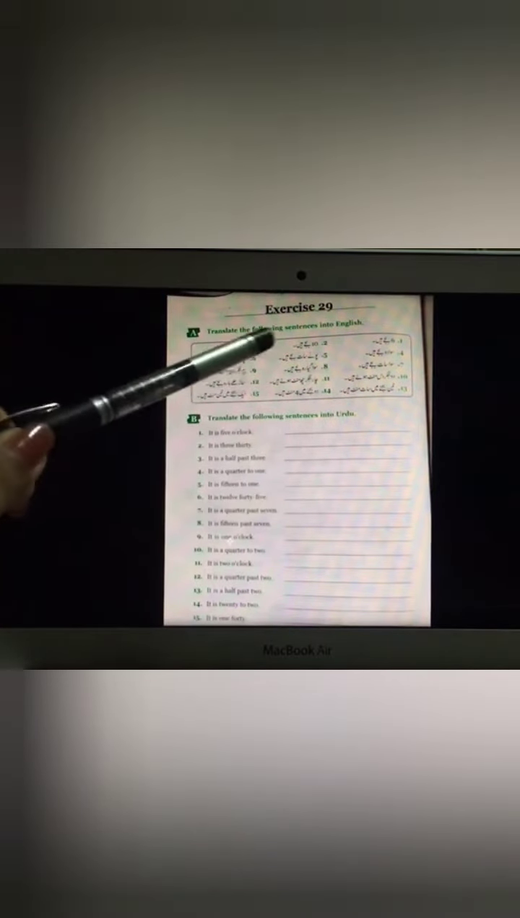
{"action": "mouse_move", "coordinate": [181, 519]}
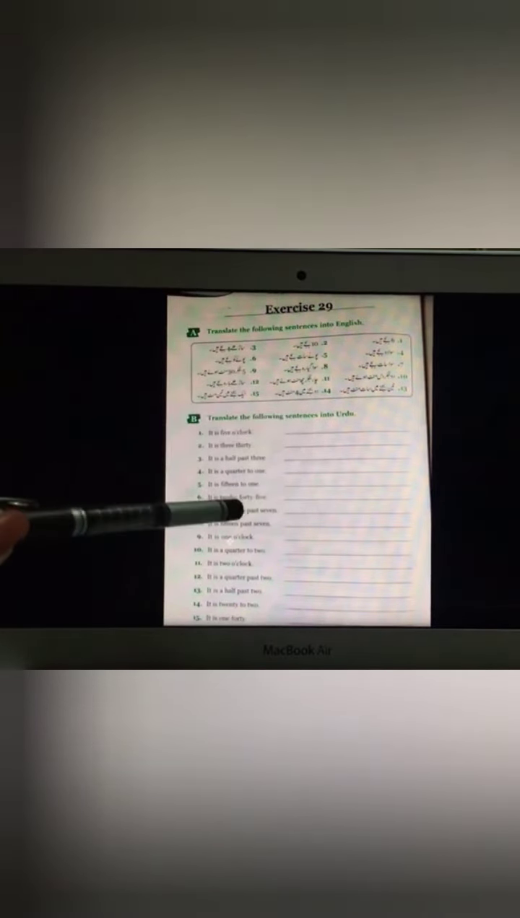